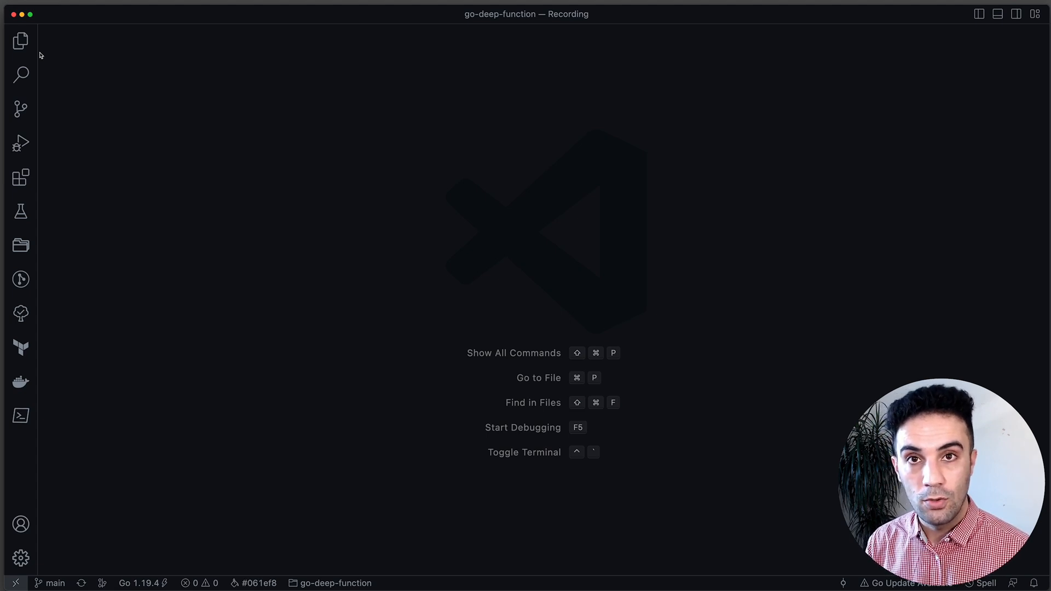
# - Search the Extensions marketplace for 'project' and open the Project Manager extension's details
pyautogui.click(20, 177)
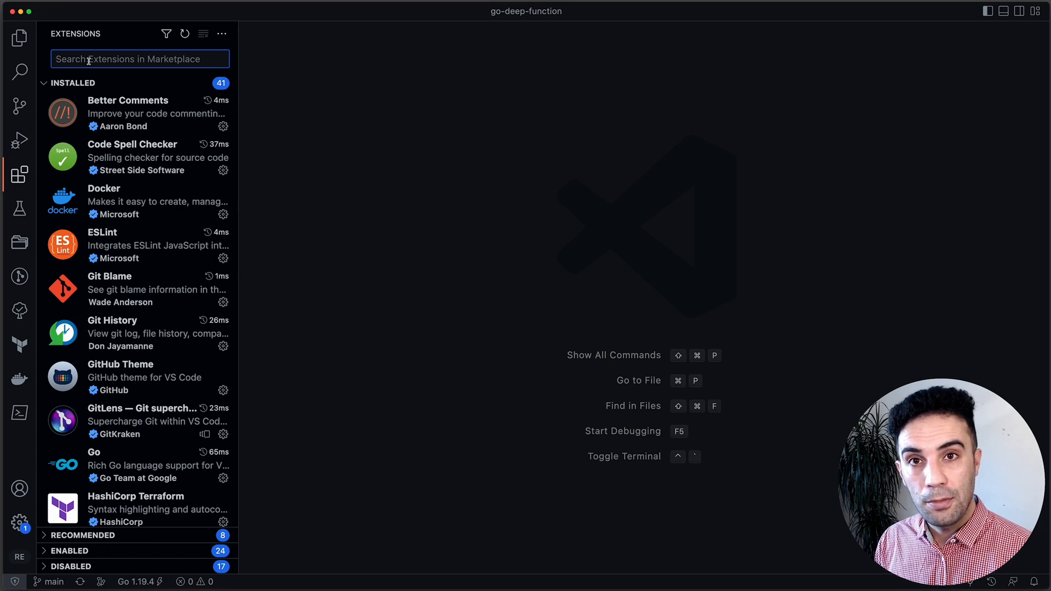
pyautogui.write('project')
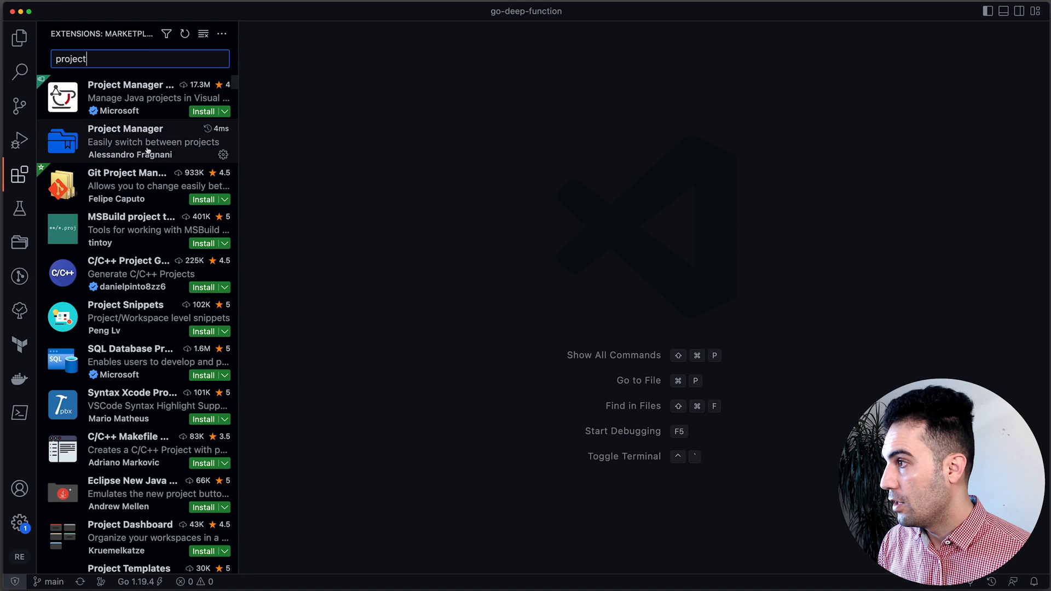
pyautogui.click(134, 141)
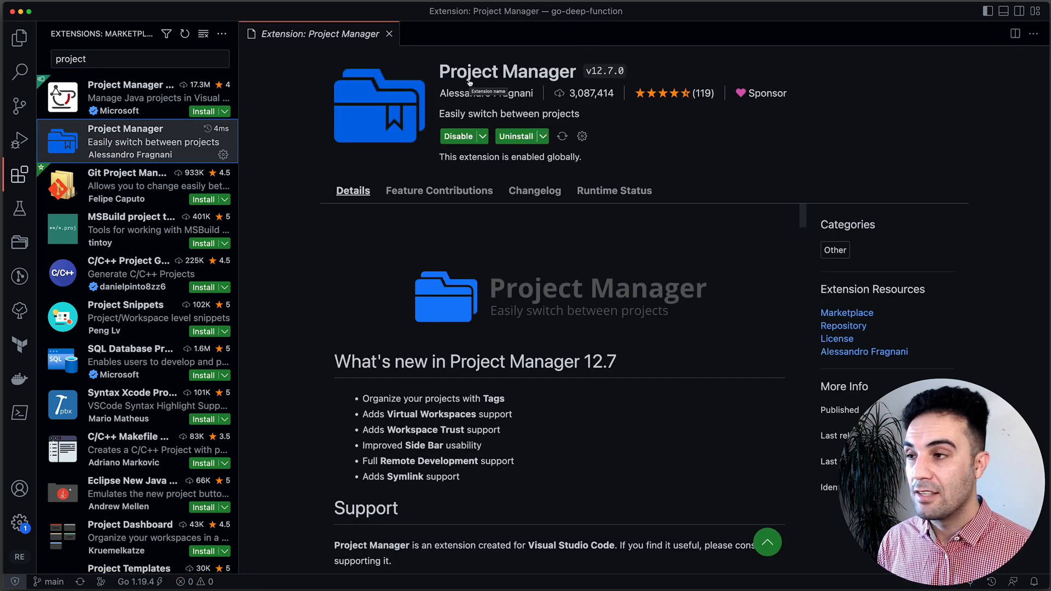
pyautogui.moveTo(580, 278)
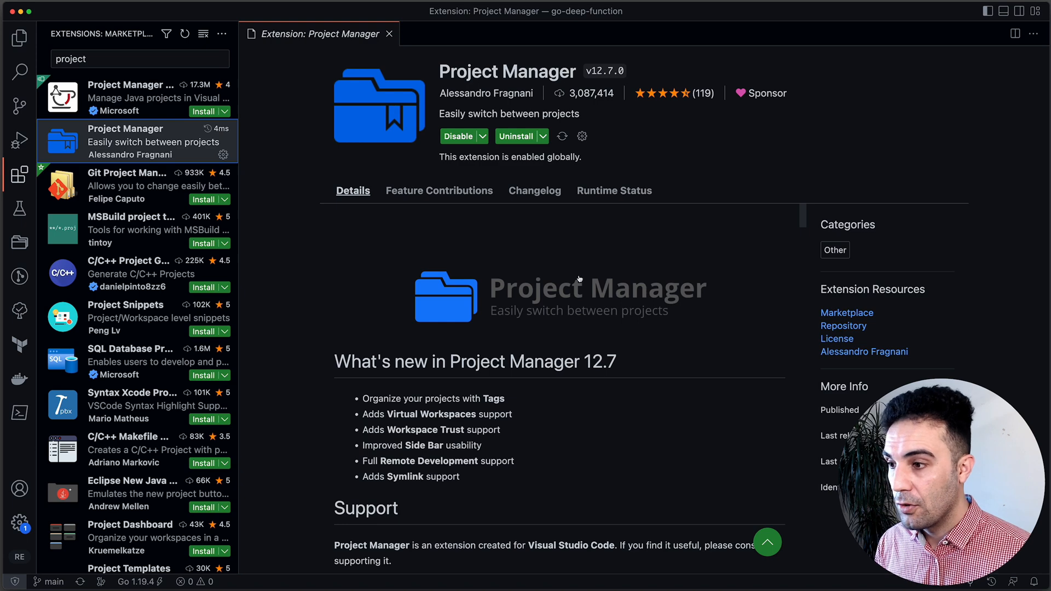
pyautogui.moveTo(19, 275)
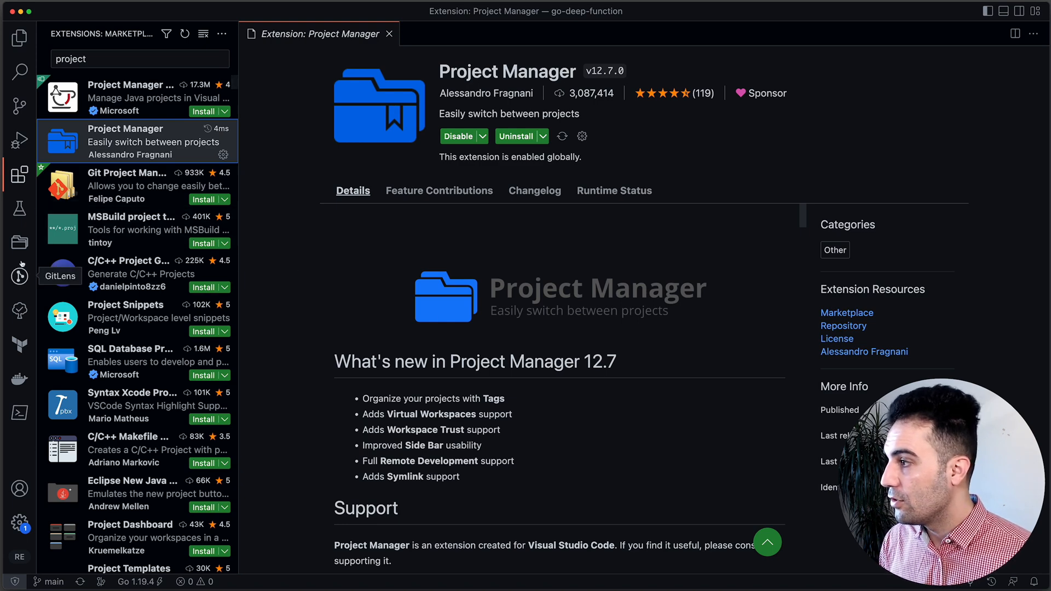
# - Show the Project Manager favorites sidebar and collapse its Git projects section
pyautogui.click(20, 243)
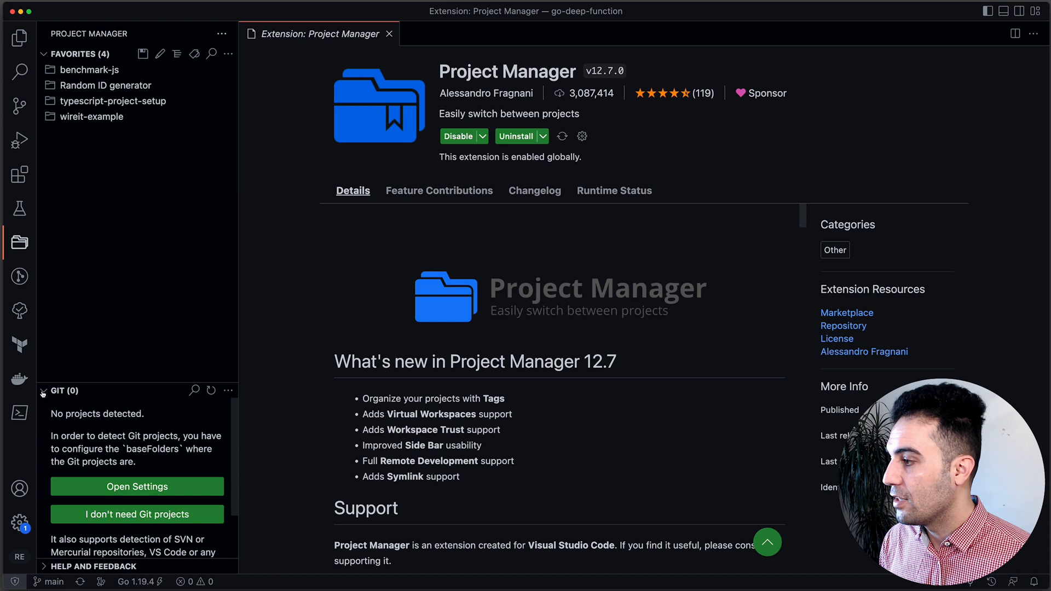
pyautogui.click(61, 391)
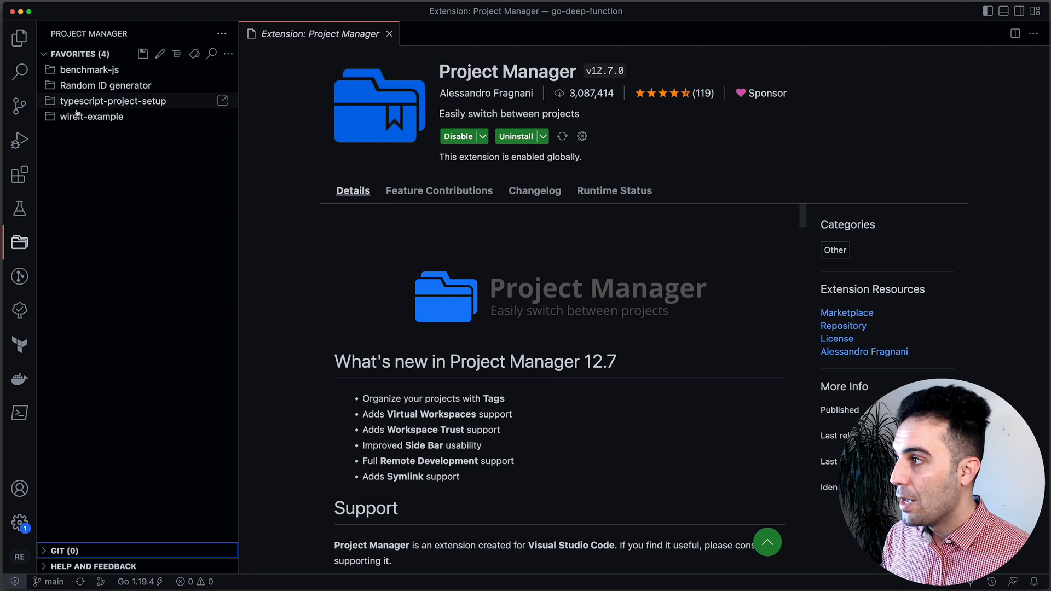
pyautogui.moveTo(20, 242)
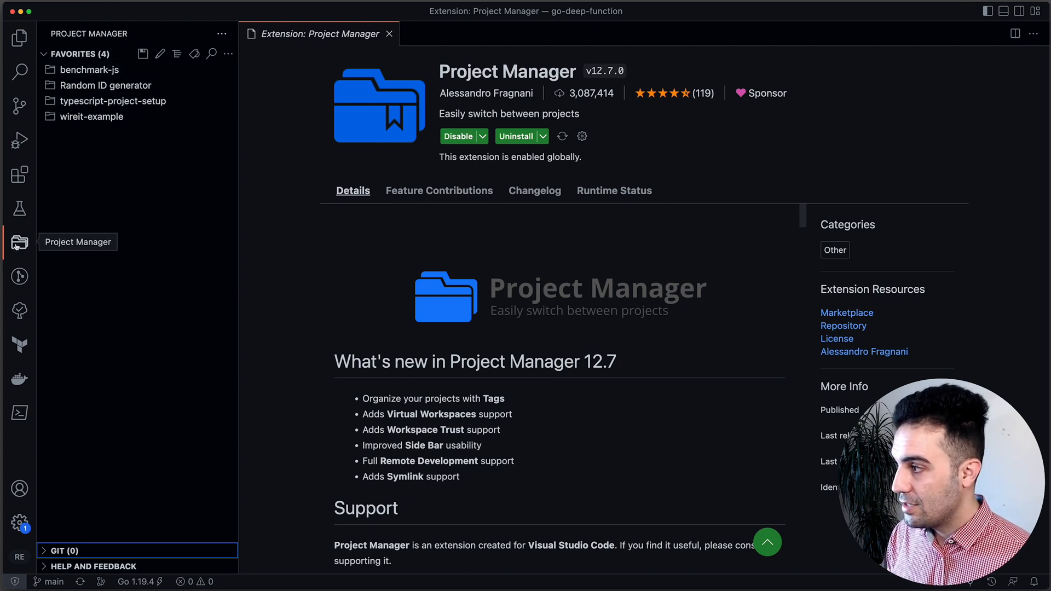
pyautogui.moveTo(90, 69)
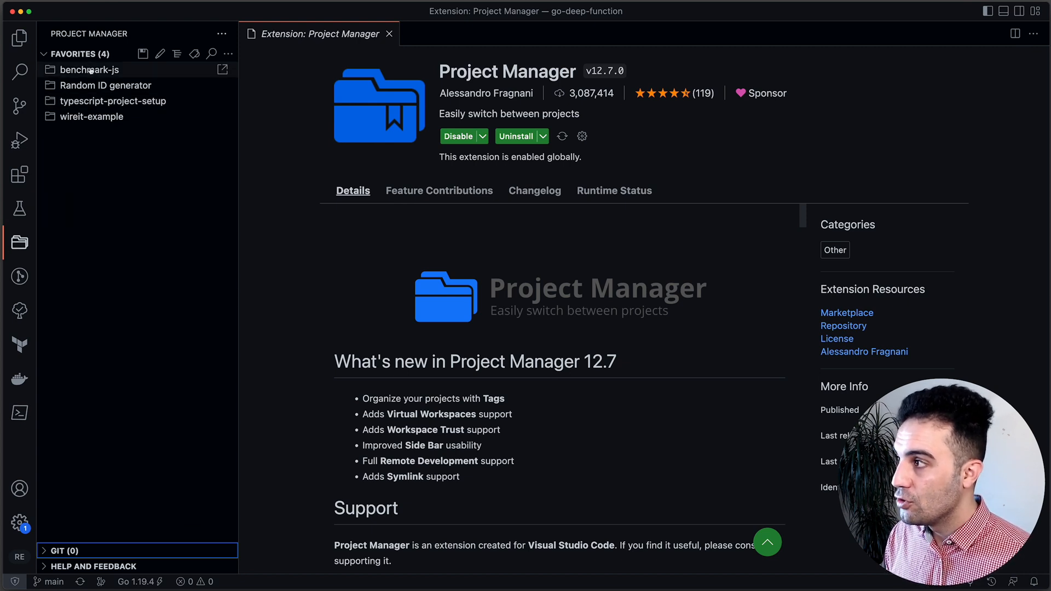
pyautogui.moveTo(144, 176)
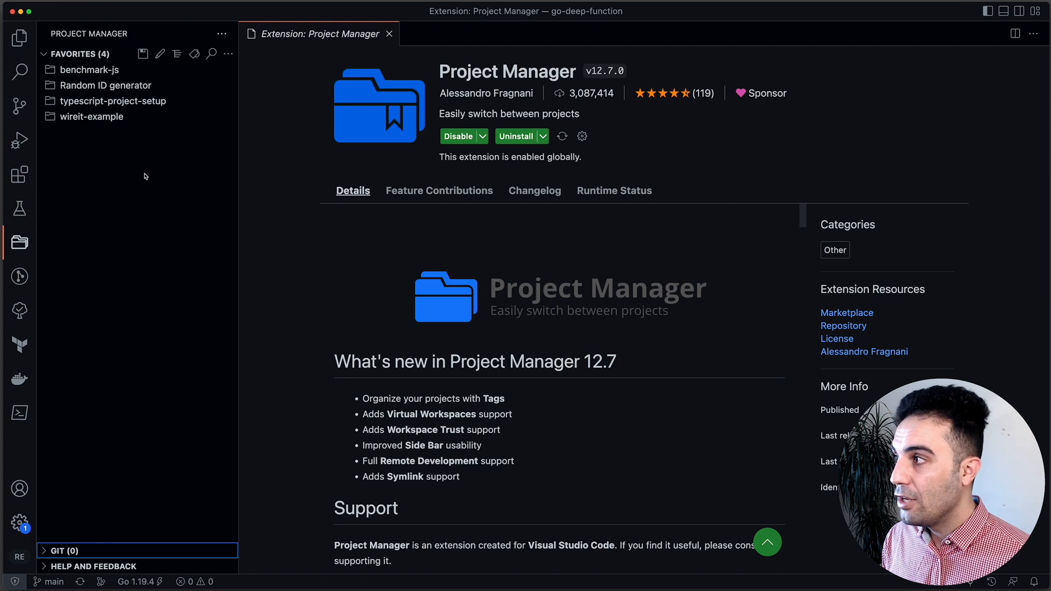
pyautogui.moveTo(18, 36)
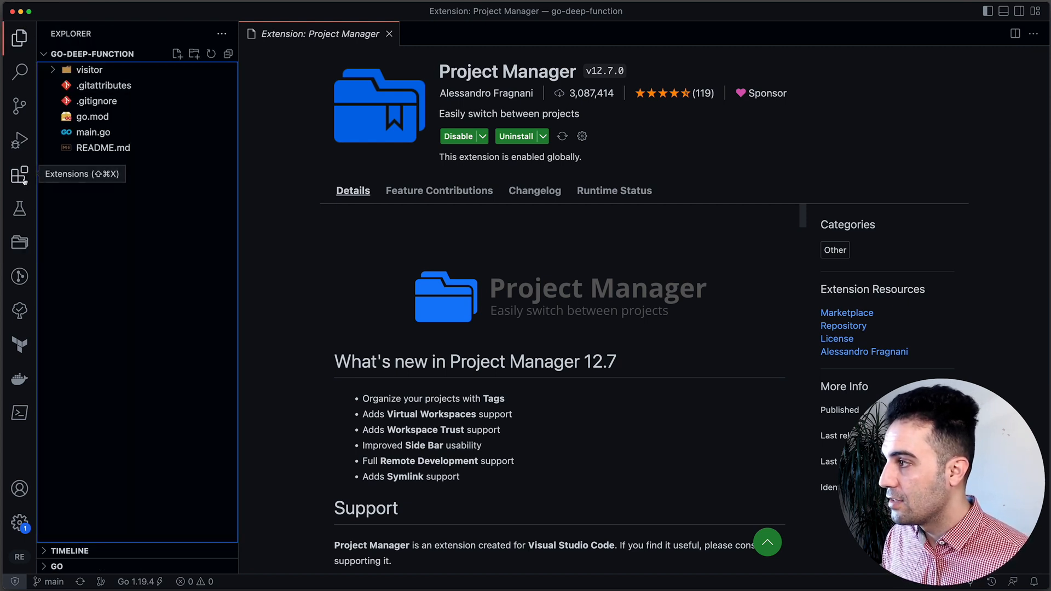
# - Save go-deep-function as a favorite from the Project Manager Favorites header
pyautogui.click(19, 242)
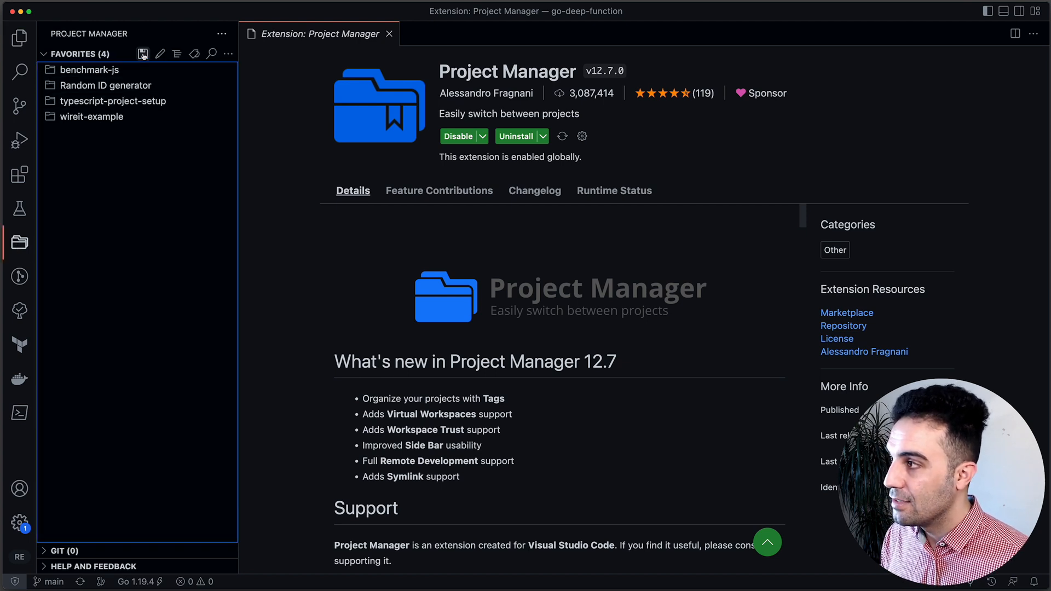
pyautogui.click(159, 54)
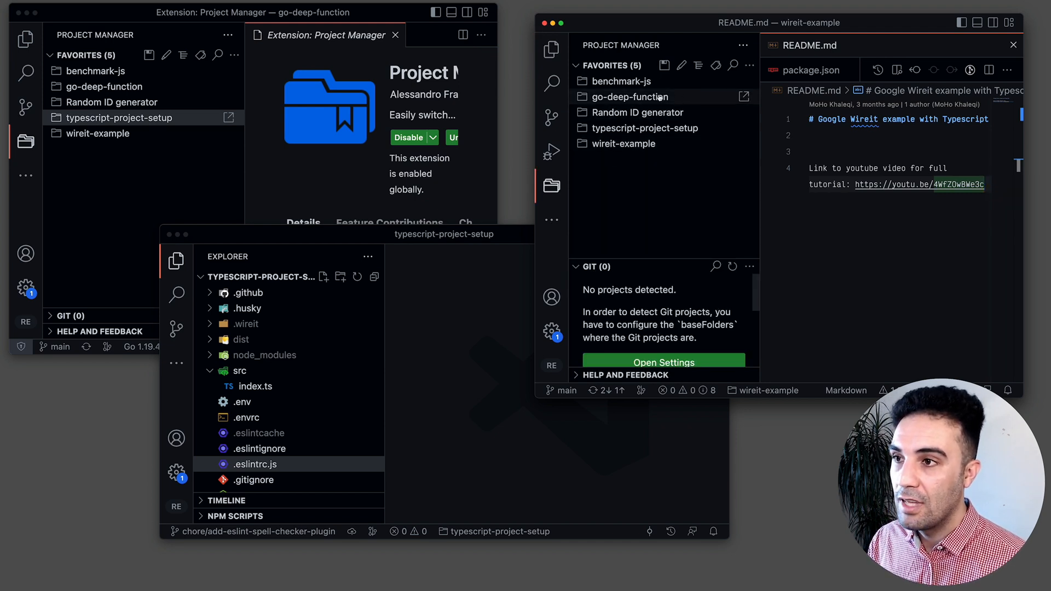
pyautogui.moveTo(733, 65)
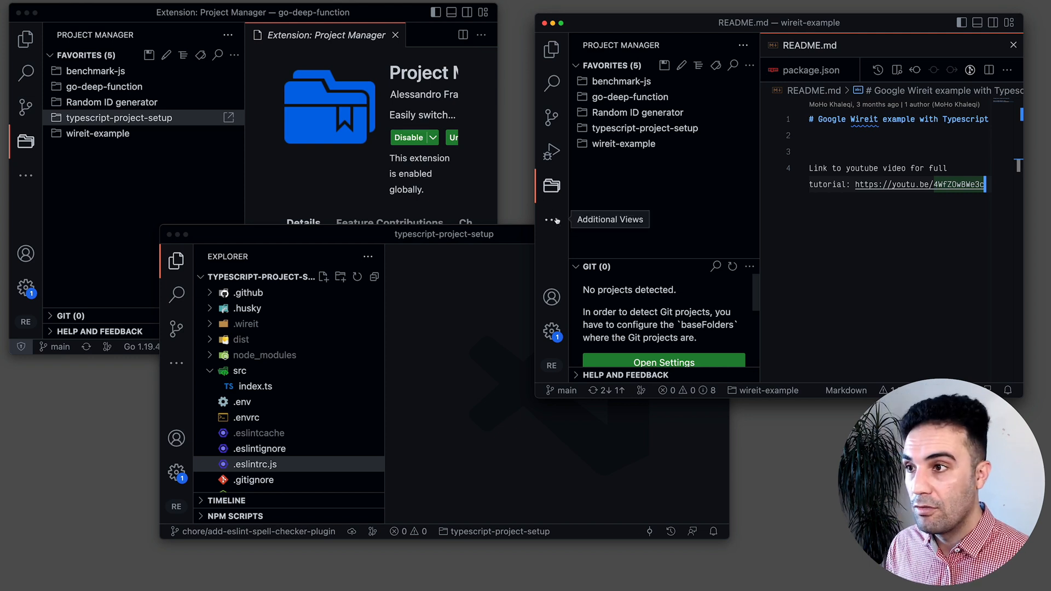
pyautogui.moveTo(513, 322)
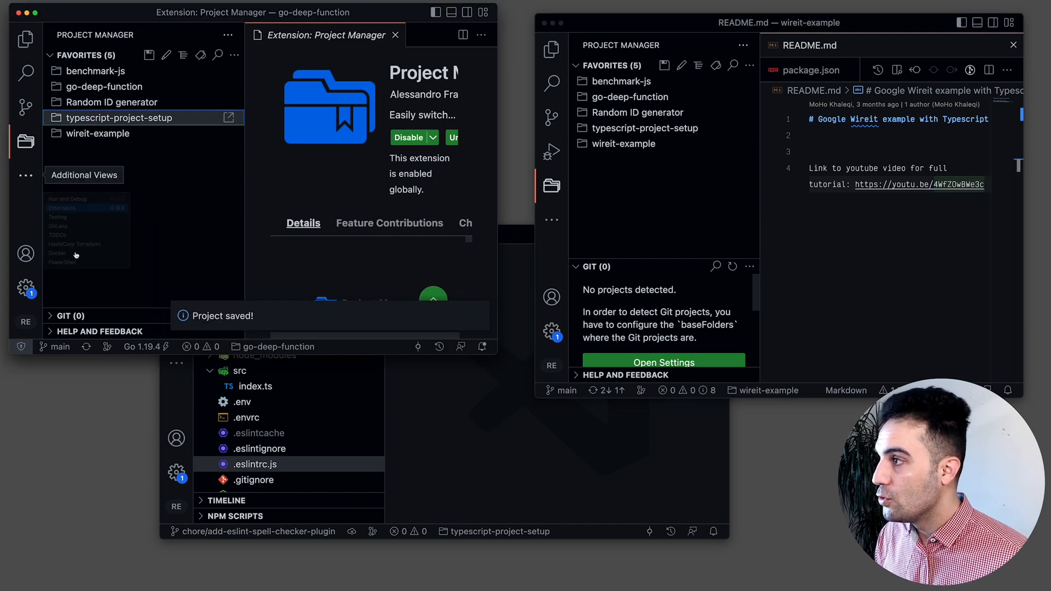
# - Search the Extensions marketplace for 'peacock' to find John Papa's Peacock extension
pyautogui.click(25, 141)
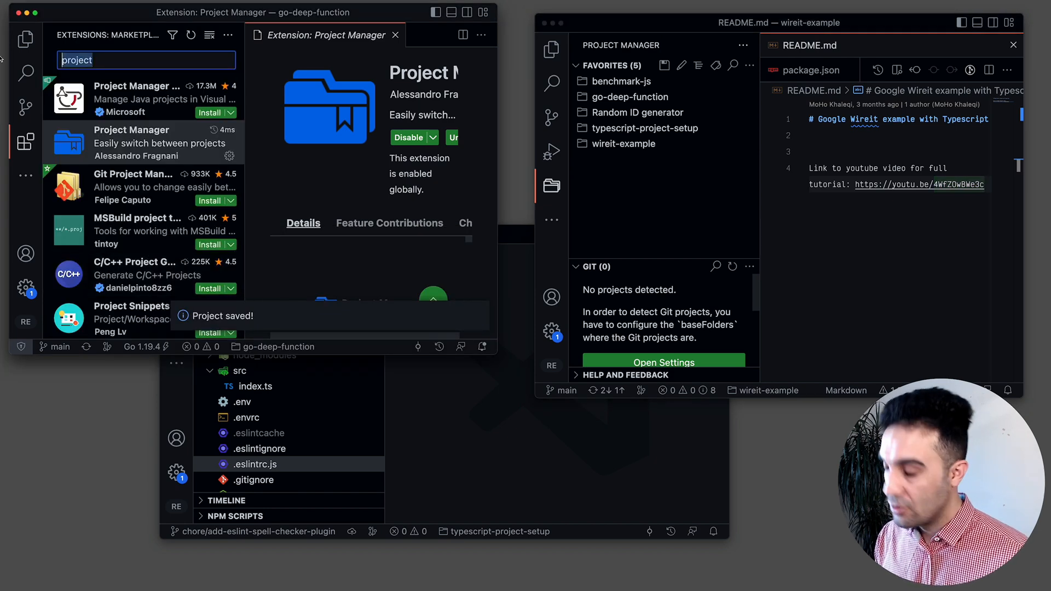
pyautogui.write('peacock')
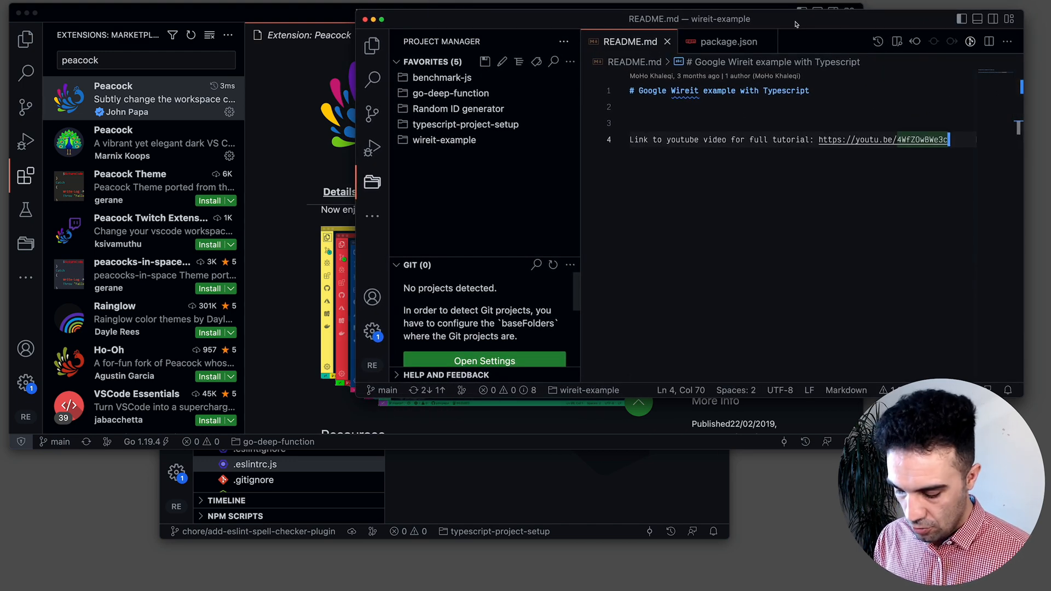
# - Run 'Peacock: Color to Peacock Green' from the command palette in wireit-example
pyautogui.press('cmd+shift+p')
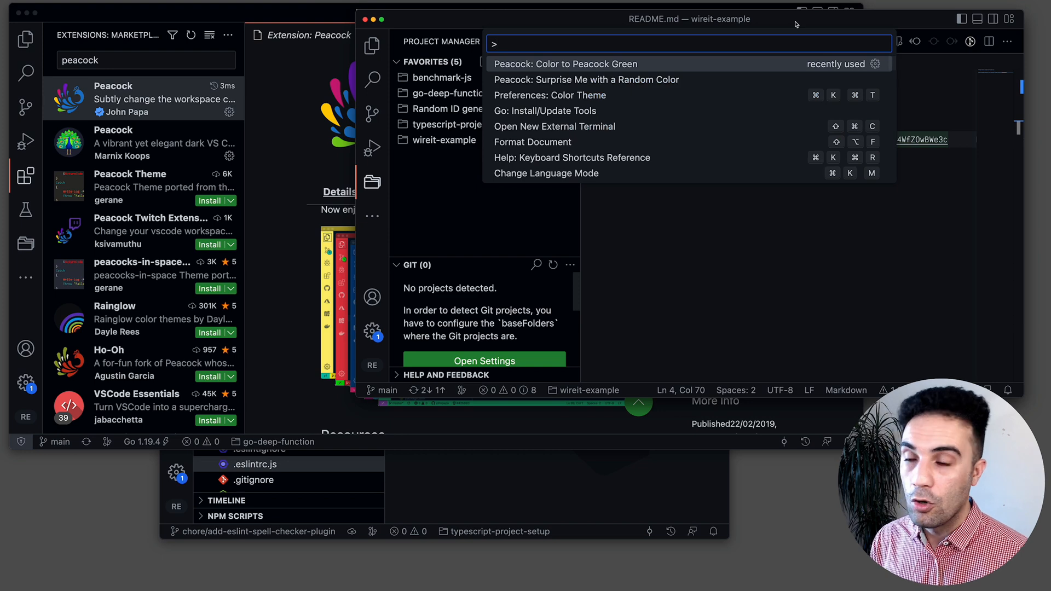
pyautogui.write('peacock')
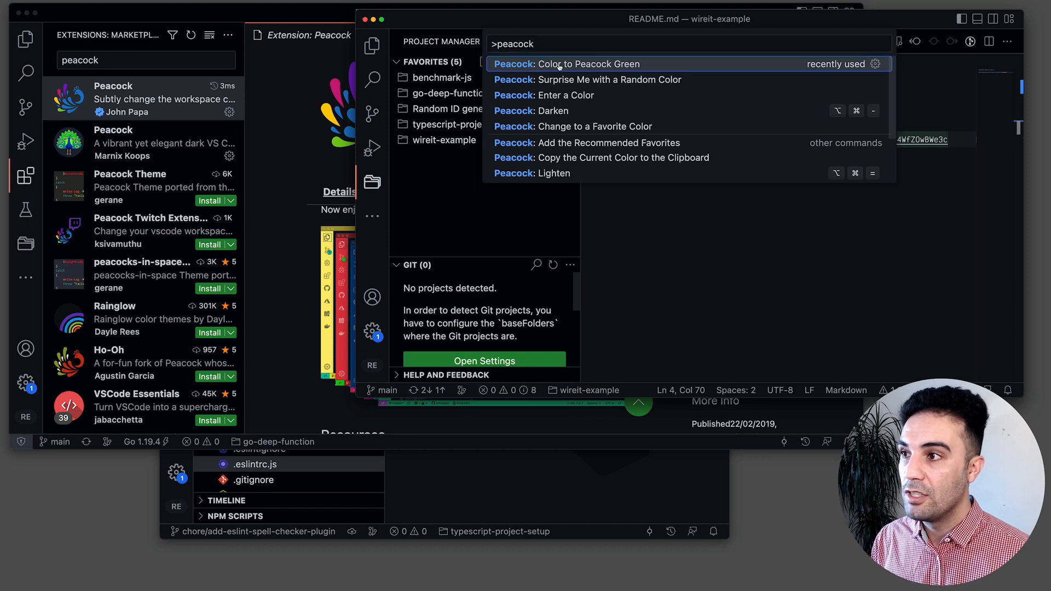
pyautogui.click(567, 63)
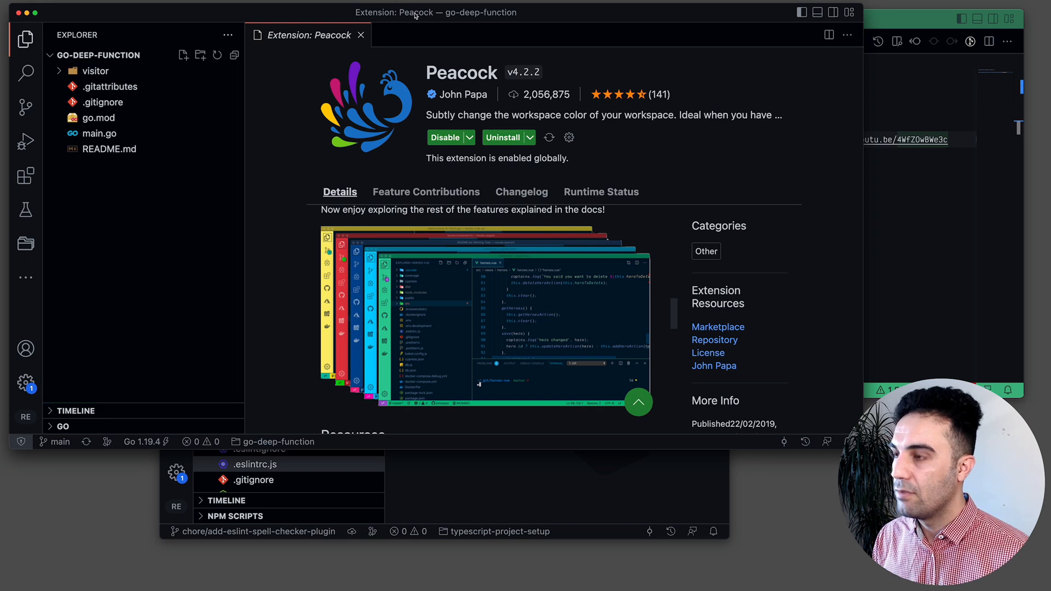
# - Search the command palette for Peacock colour commands in the go-deep-function window
pyautogui.press('cmd+shift+p')
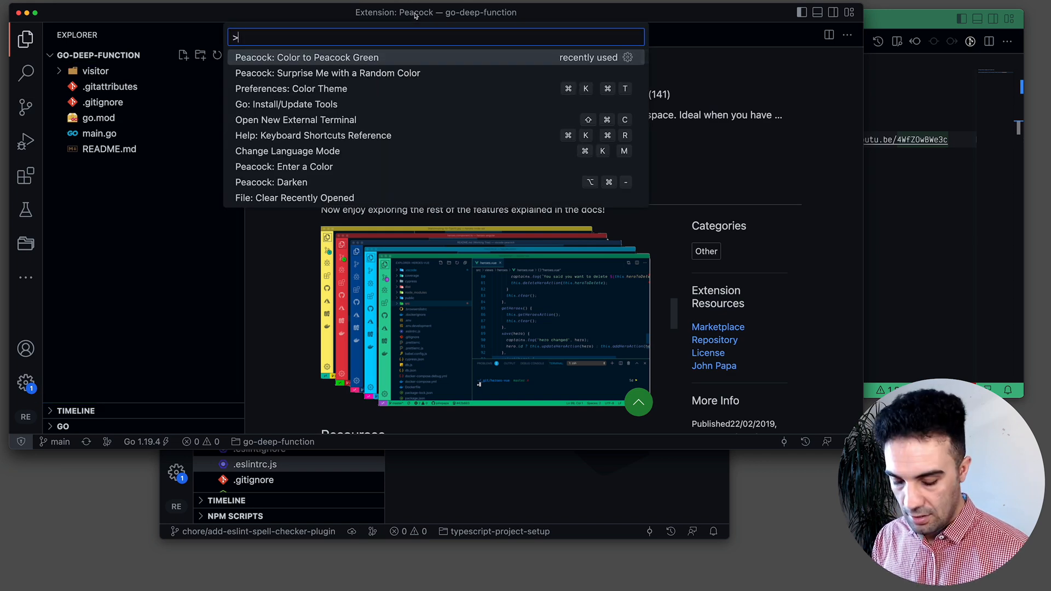
pyautogui.write('peacock')
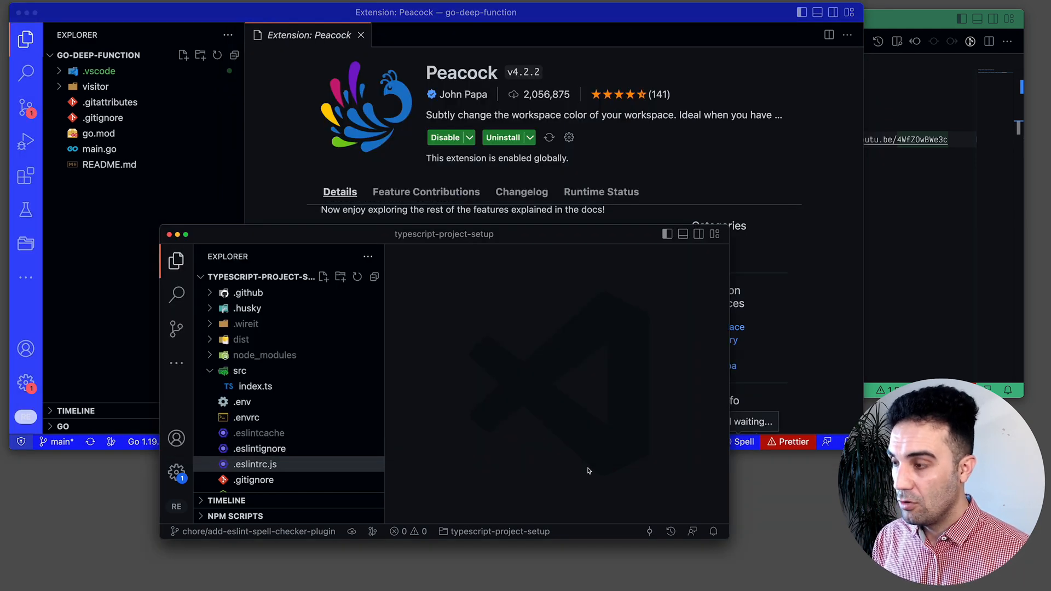
pyautogui.write('pe')
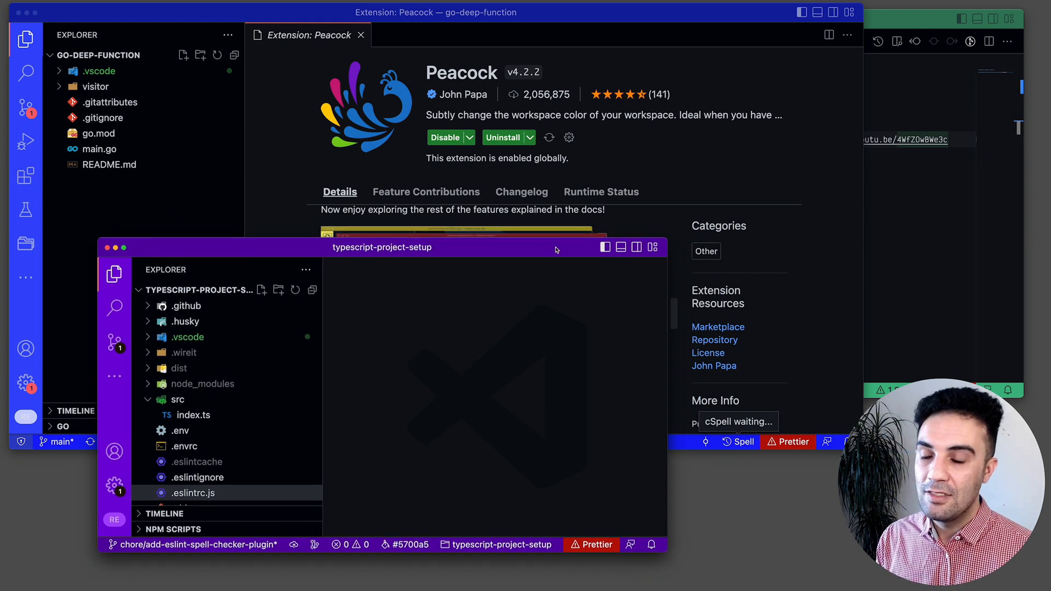
pyautogui.moveTo(697, 27)
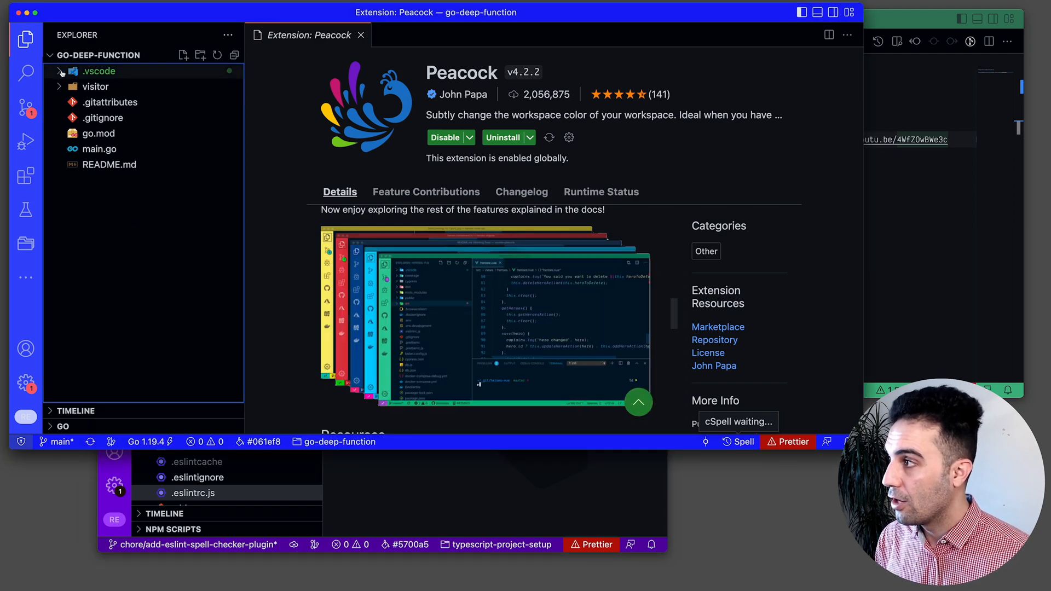
# - Select the Peacock colour customizations in .vscode/settings.json, then show the favorites list
pyautogui.click(115, 86)
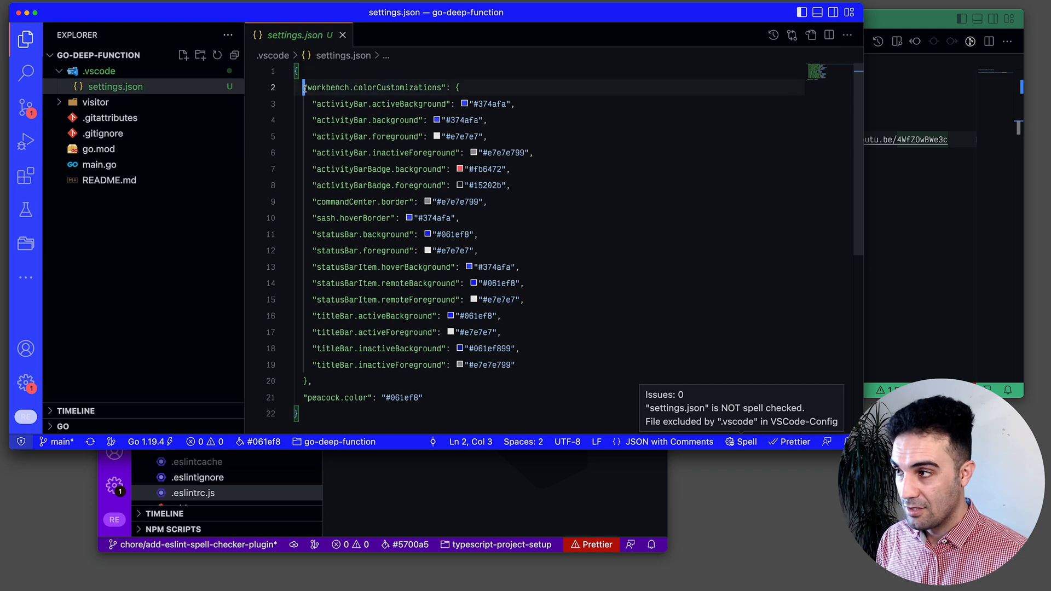
pyautogui.moveTo(304, 87); pyautogui.dragTo(416, 397)
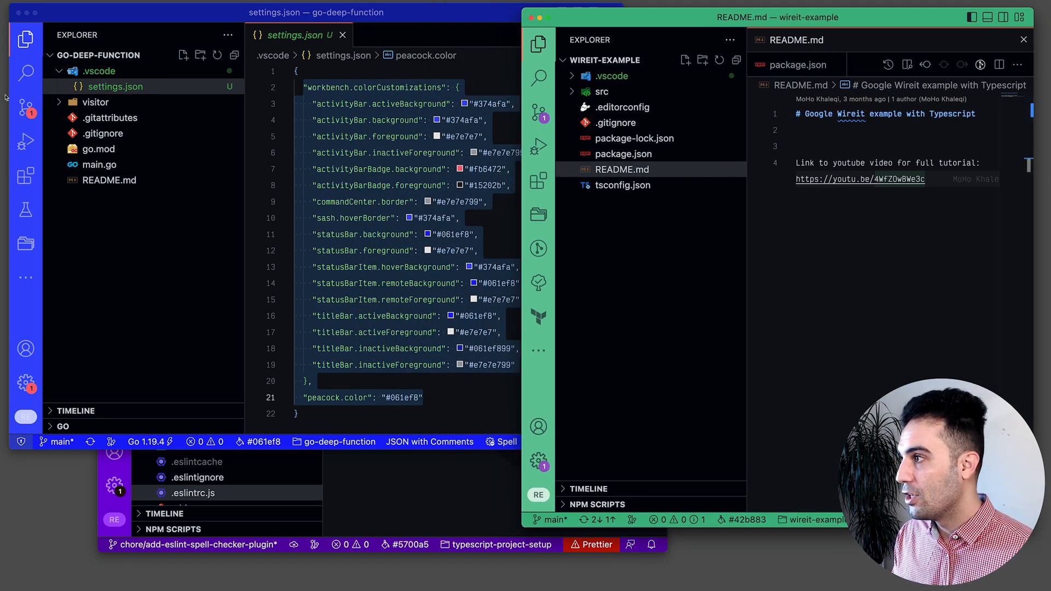
pyautogui.click(26, 243)
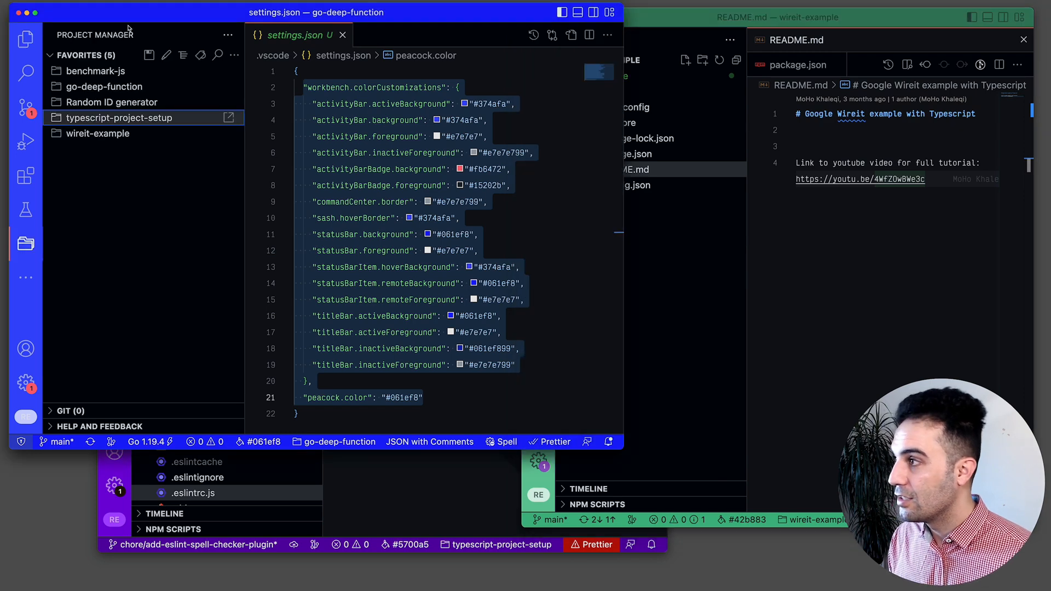